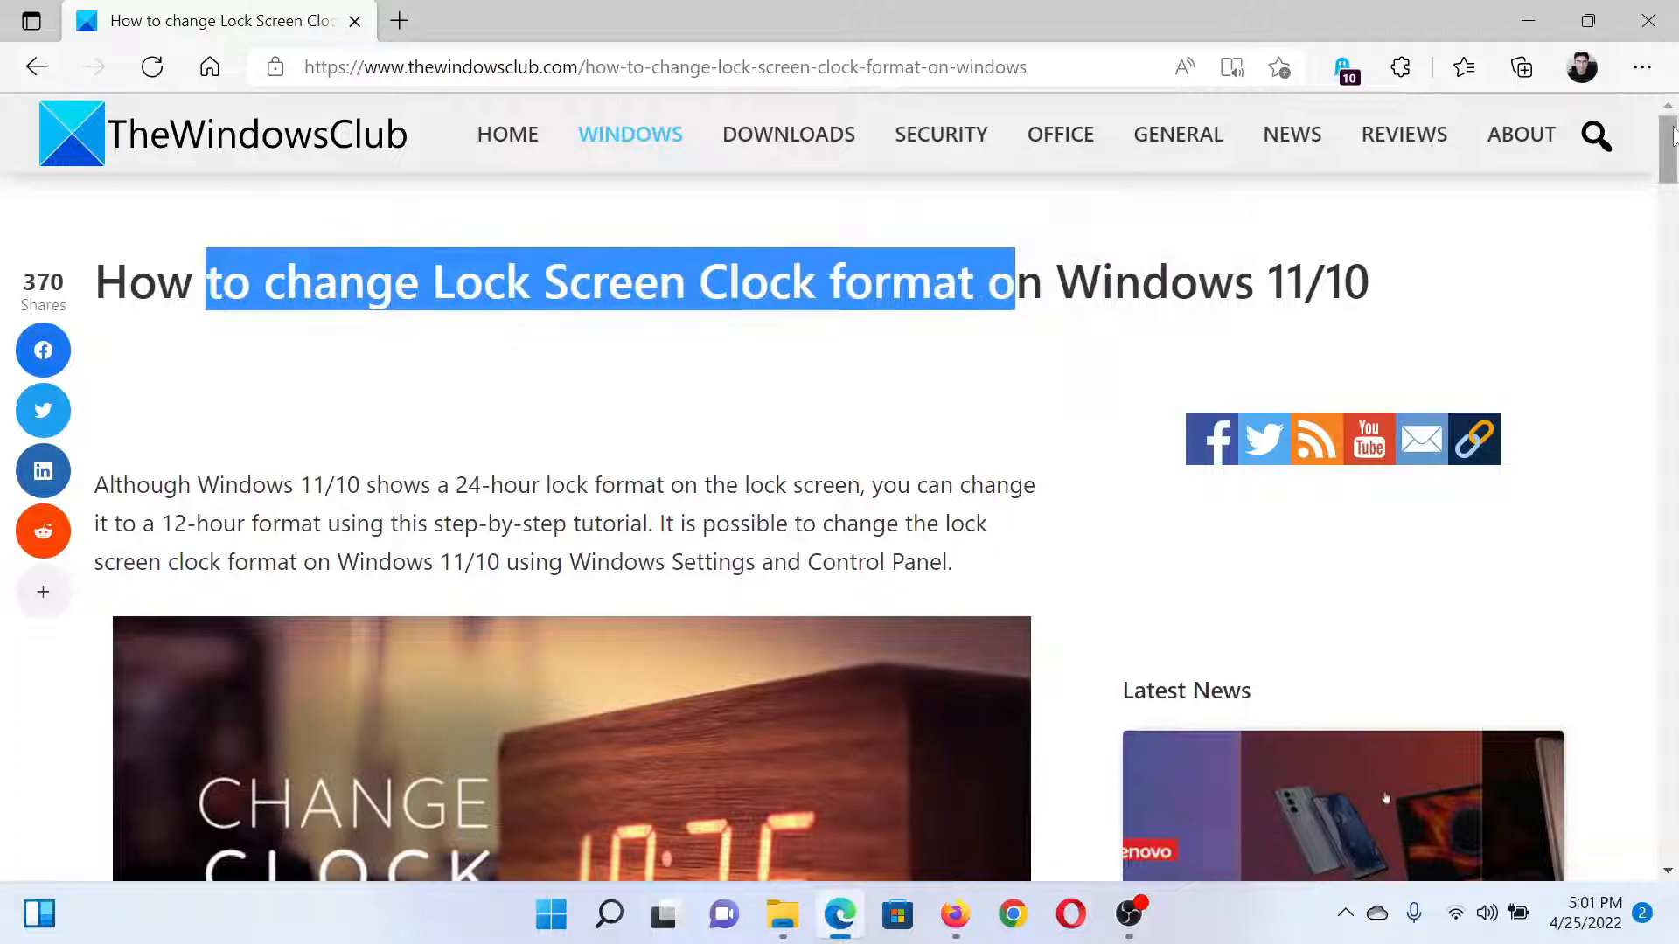
# Step: Scroll the TheWindowsClub article down to its twelve Control Panel clock-format steps
pyautogui.scroll(-3)
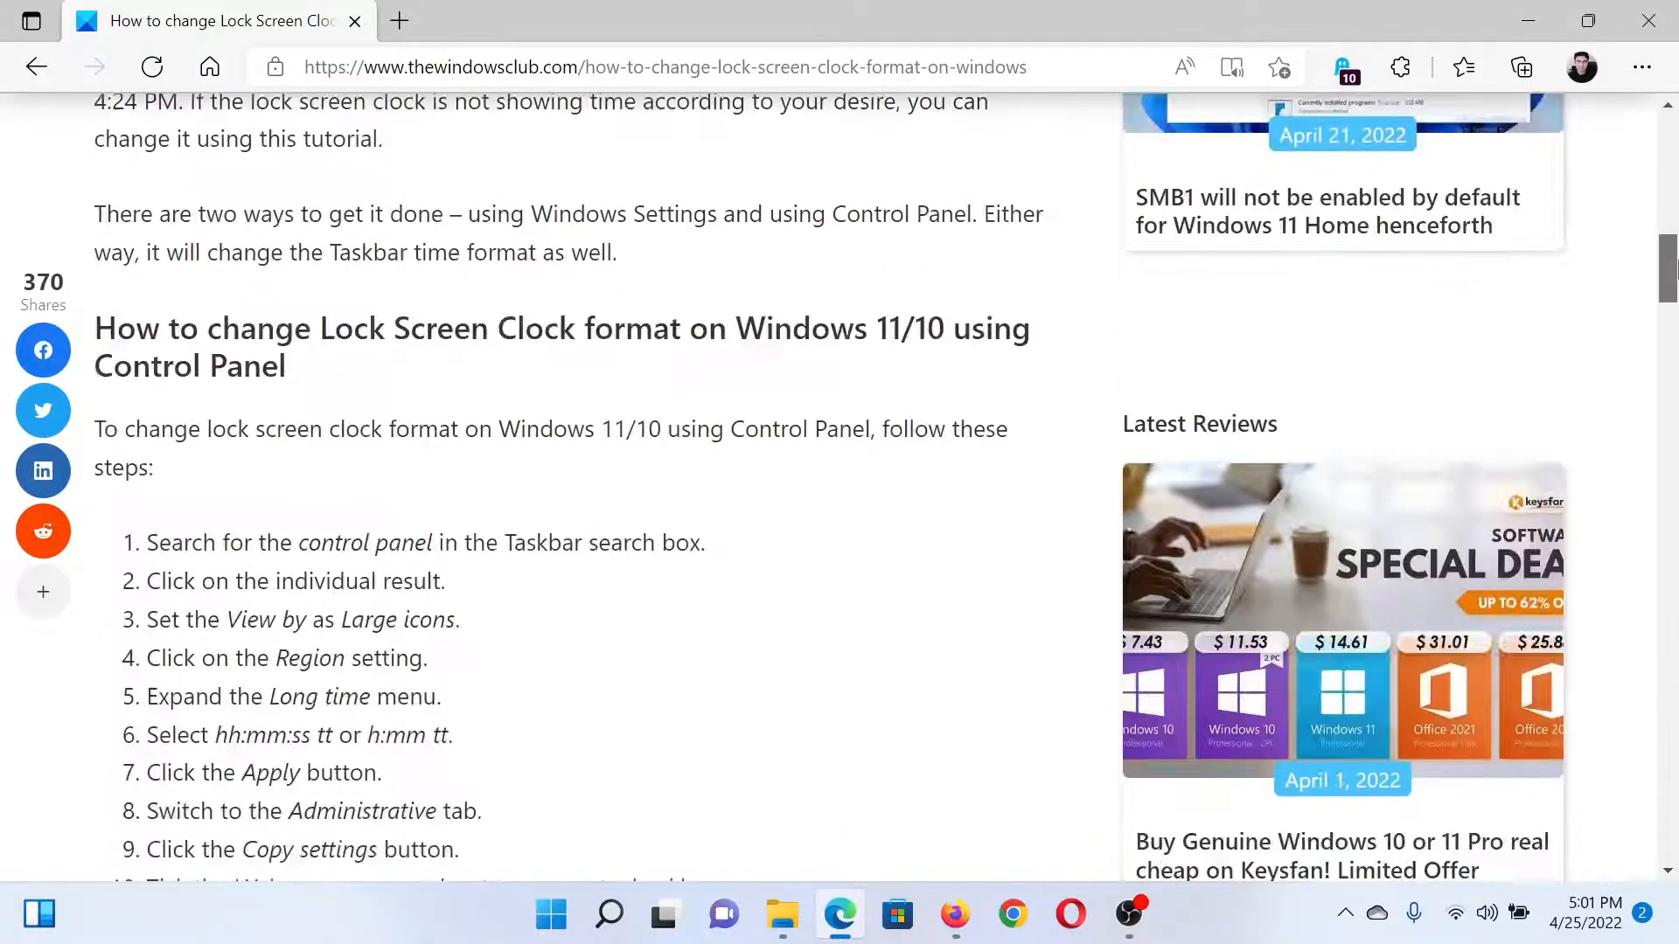
pyautogui.scroll(-3)
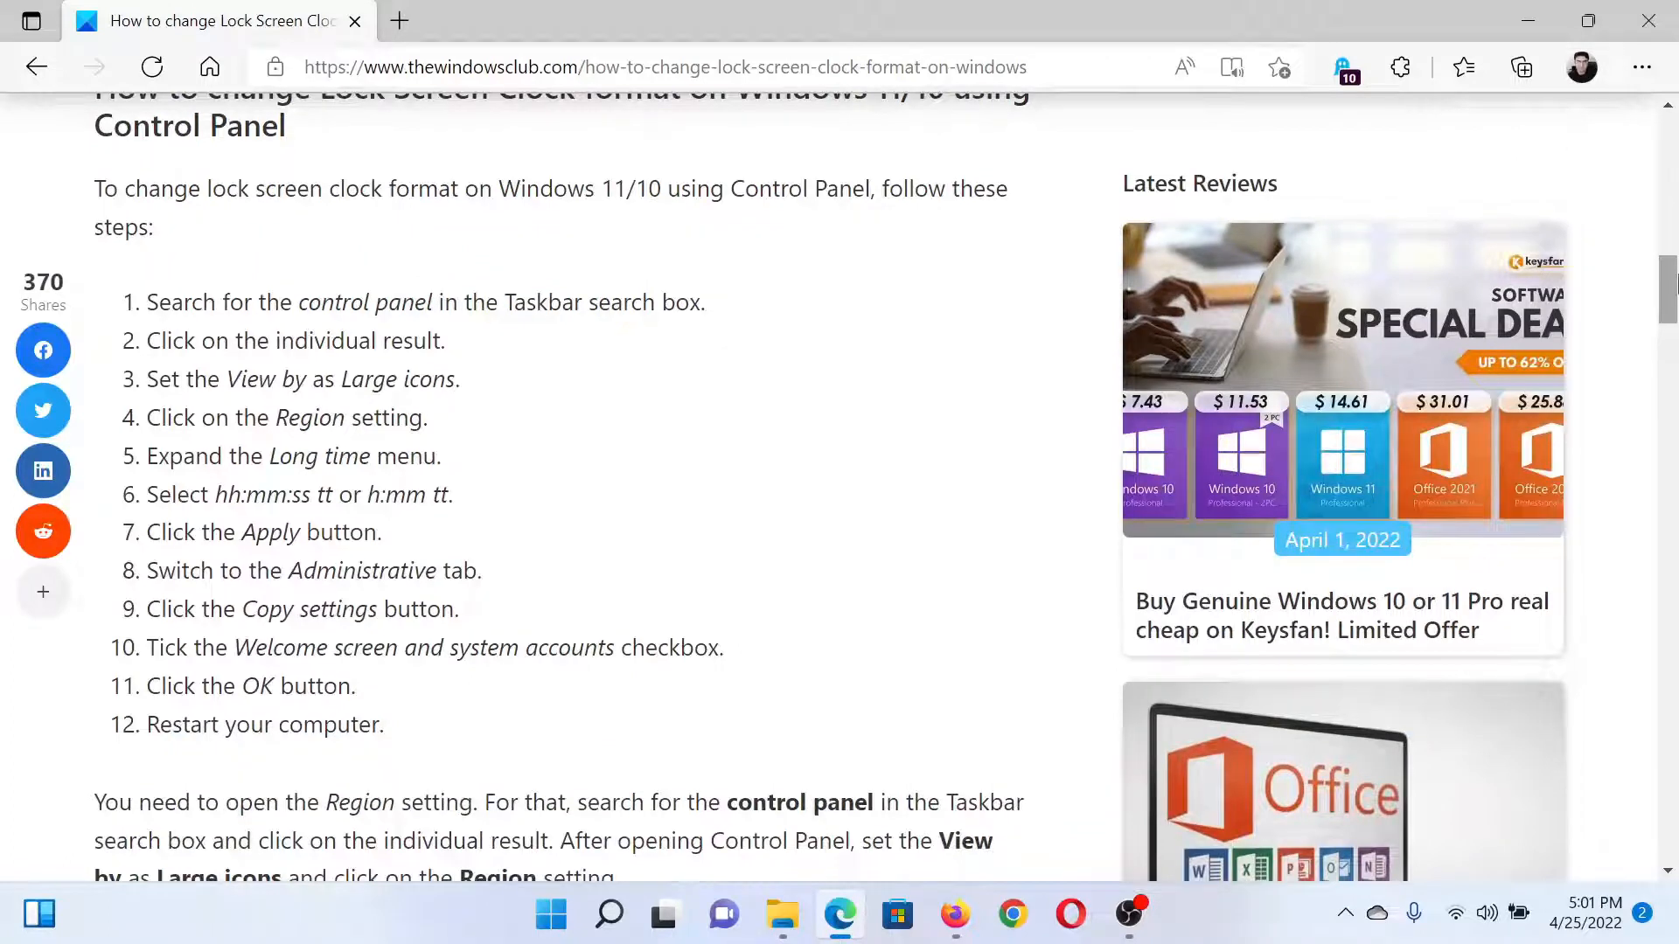
# Step: Open Control Panel and switch View by to Large icons
pyautogui.press('Win+r')
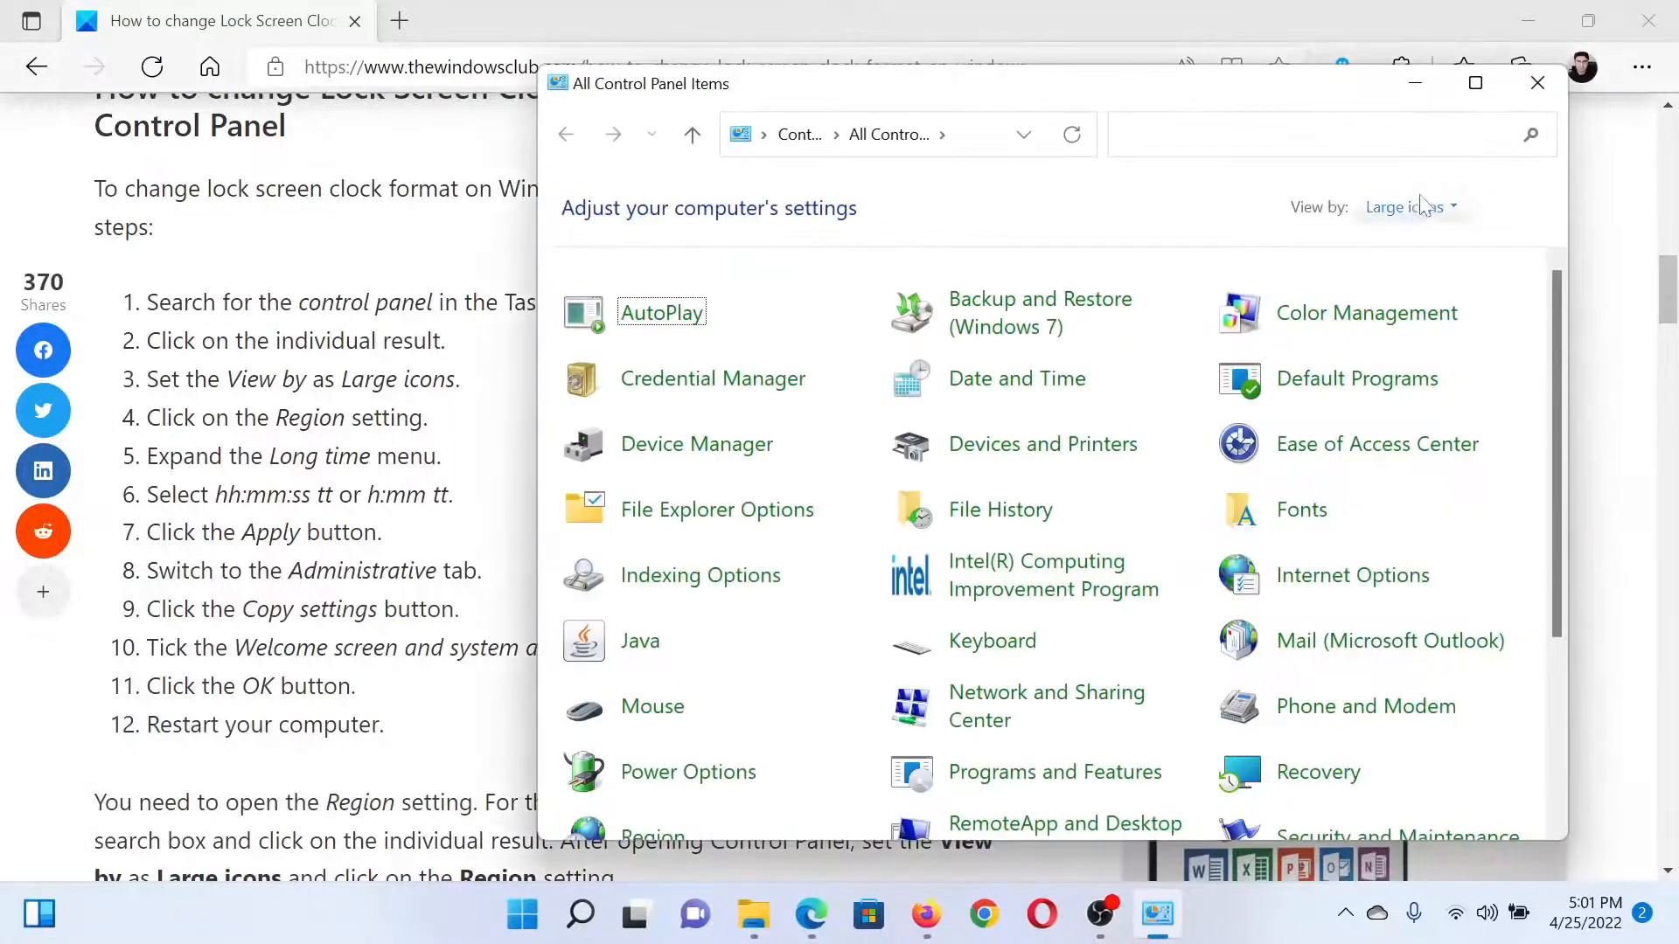
pyautogui.moveTo(1405, 206)
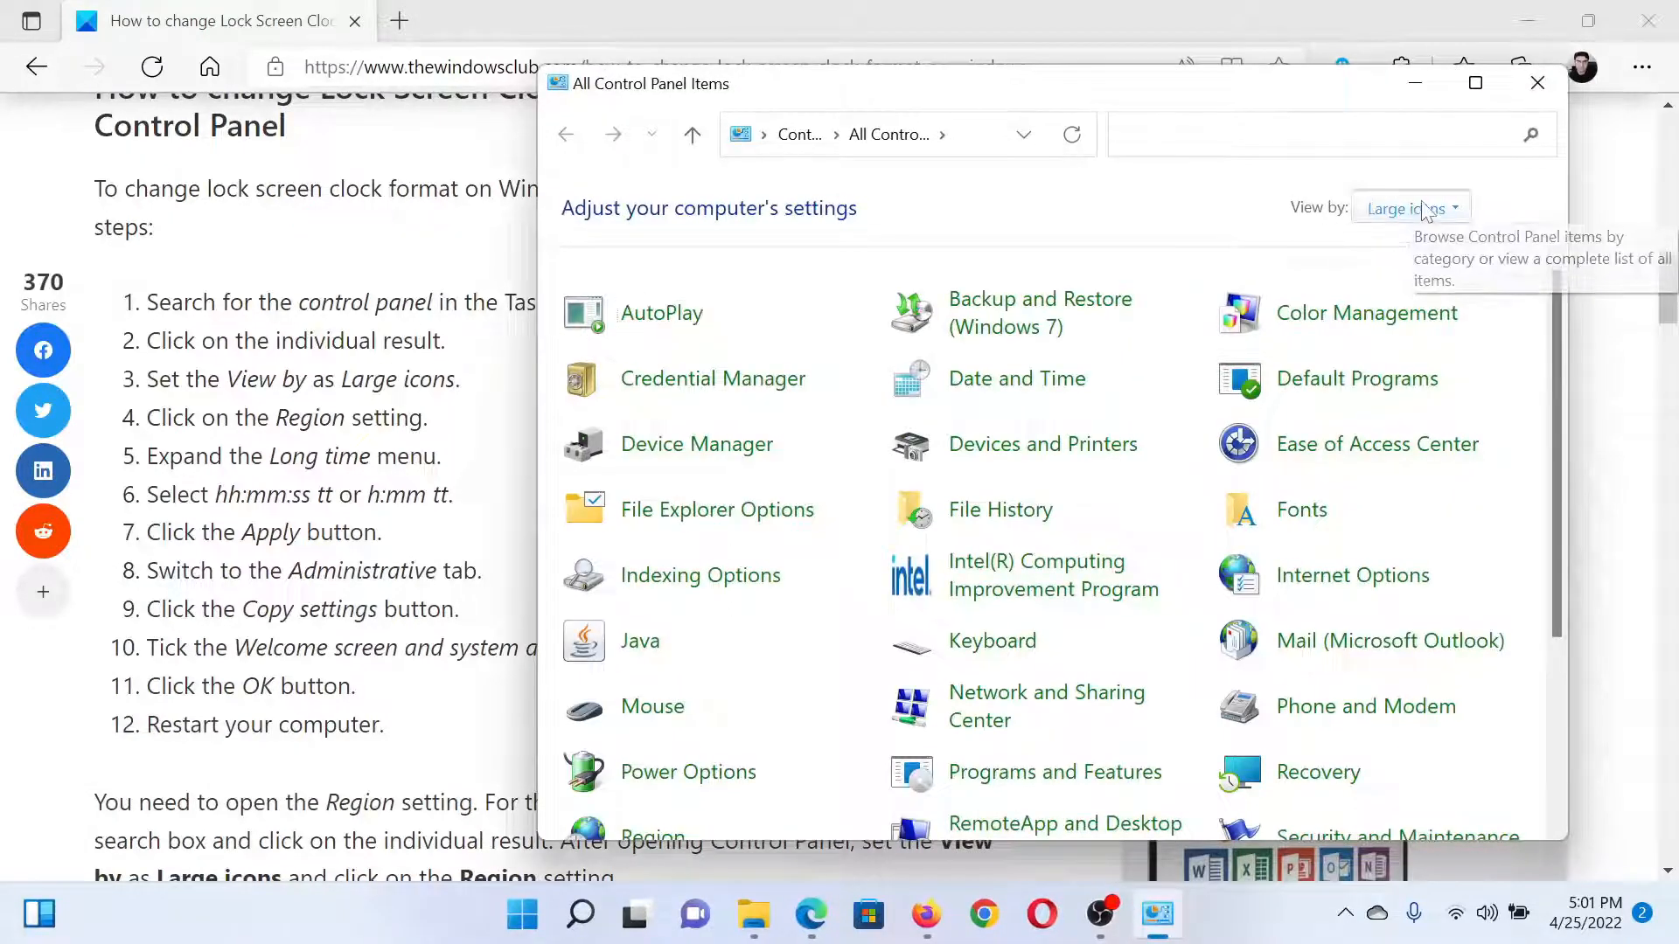
pyautogui.click(1406, 208)
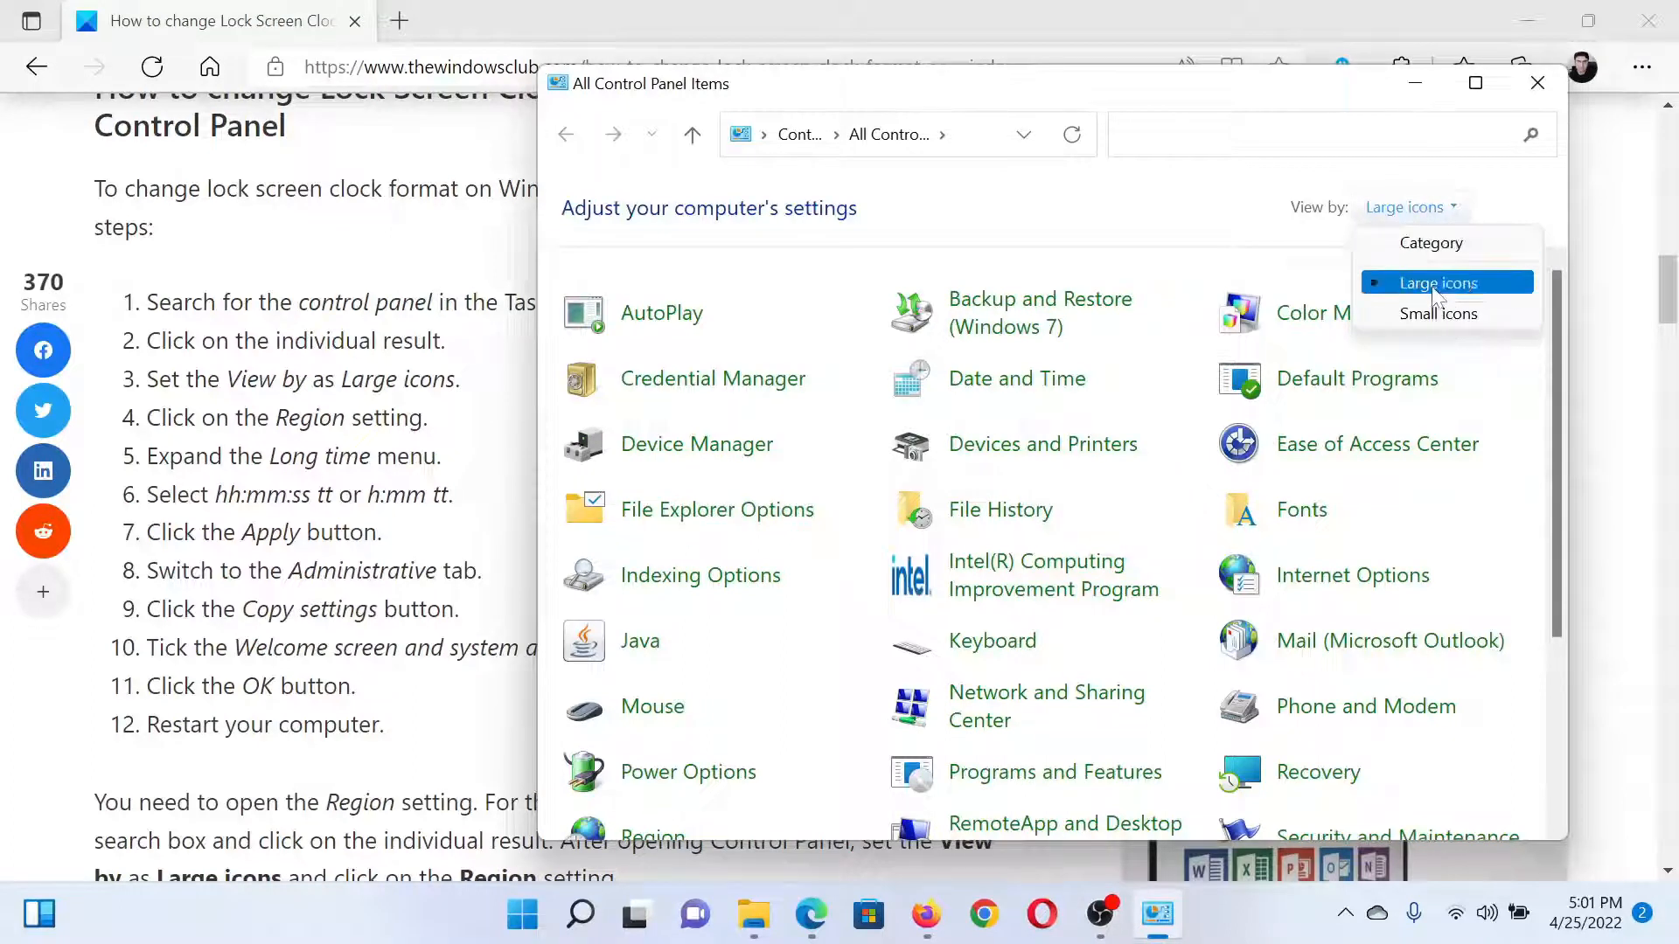
pyautogui.click(1439, 282)
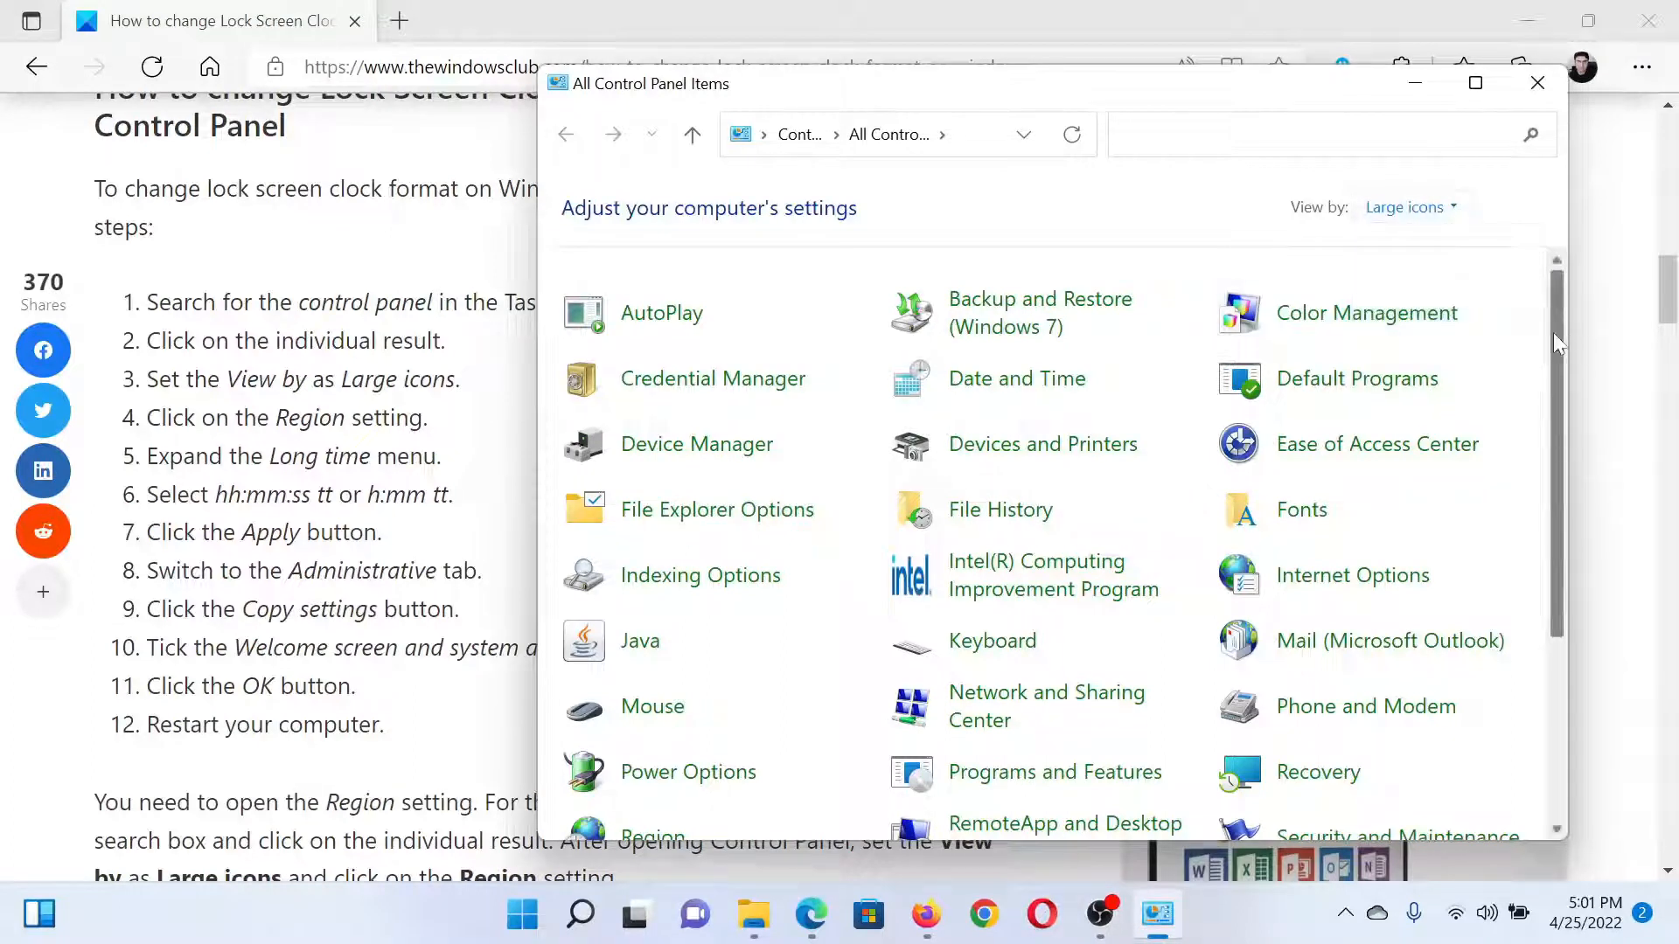
pyautogui.scroll(-3)
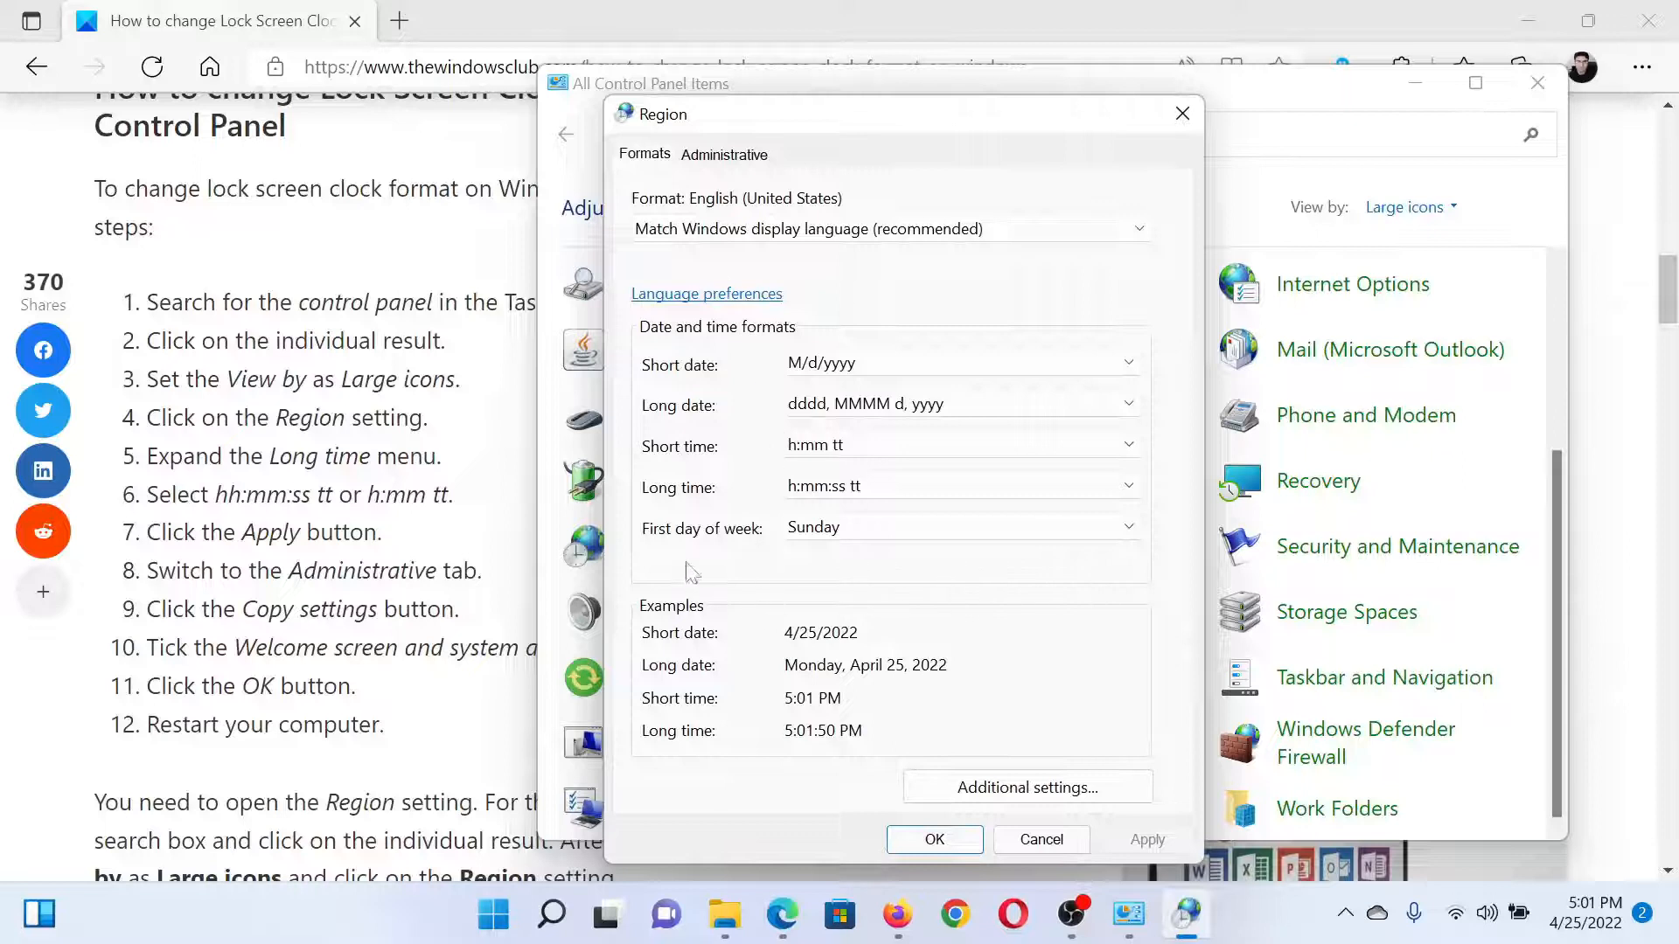
# Step: Set Long time to H:mm:ss and save the Region settings
pyautogui.click(958, 485)
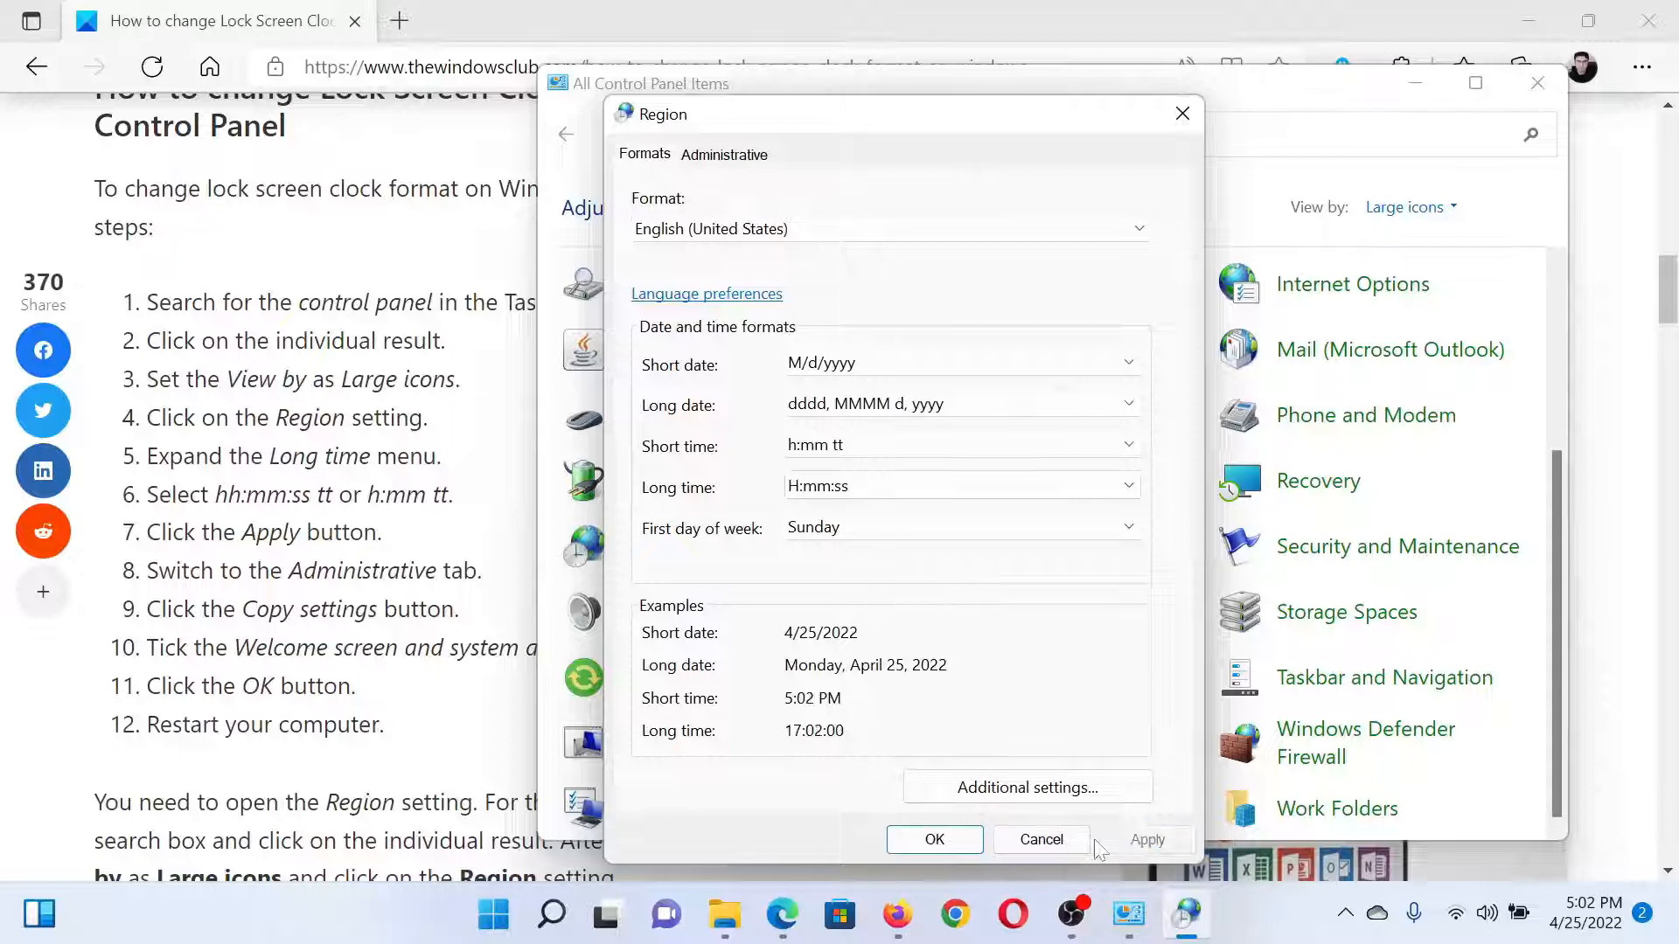
pyautogui.click(1039, 840)
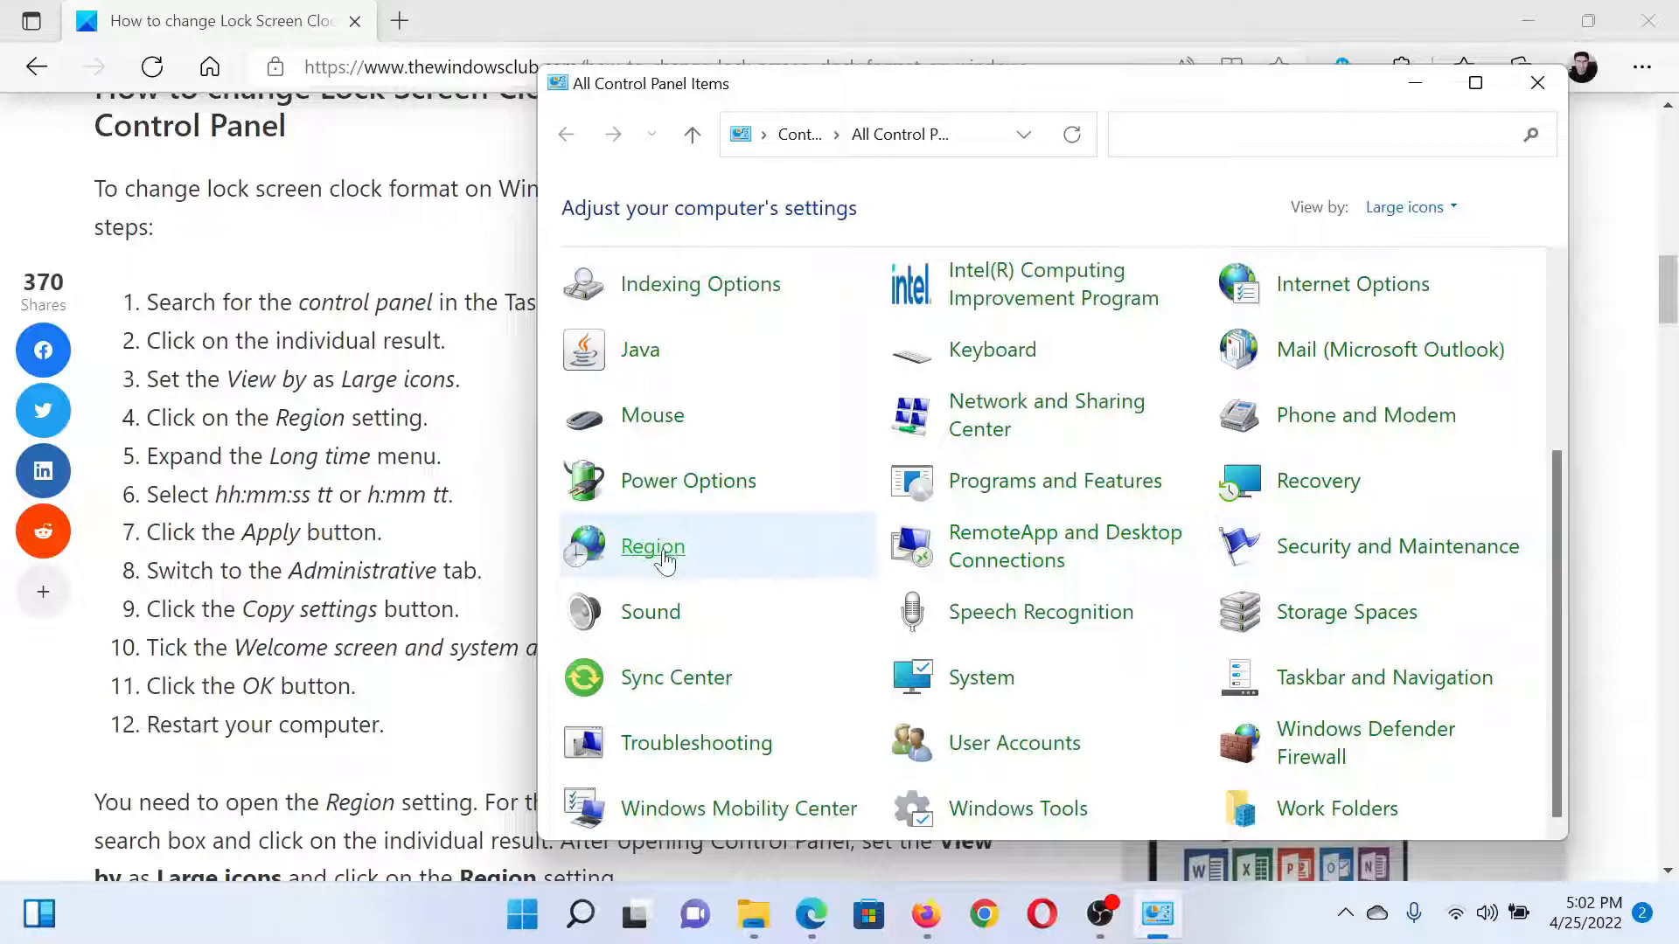
# Step: In Region's Copy settings, tick 'Welcome screen and system accounts' and confirm with OK twice
pyautogui.click(650, 546)
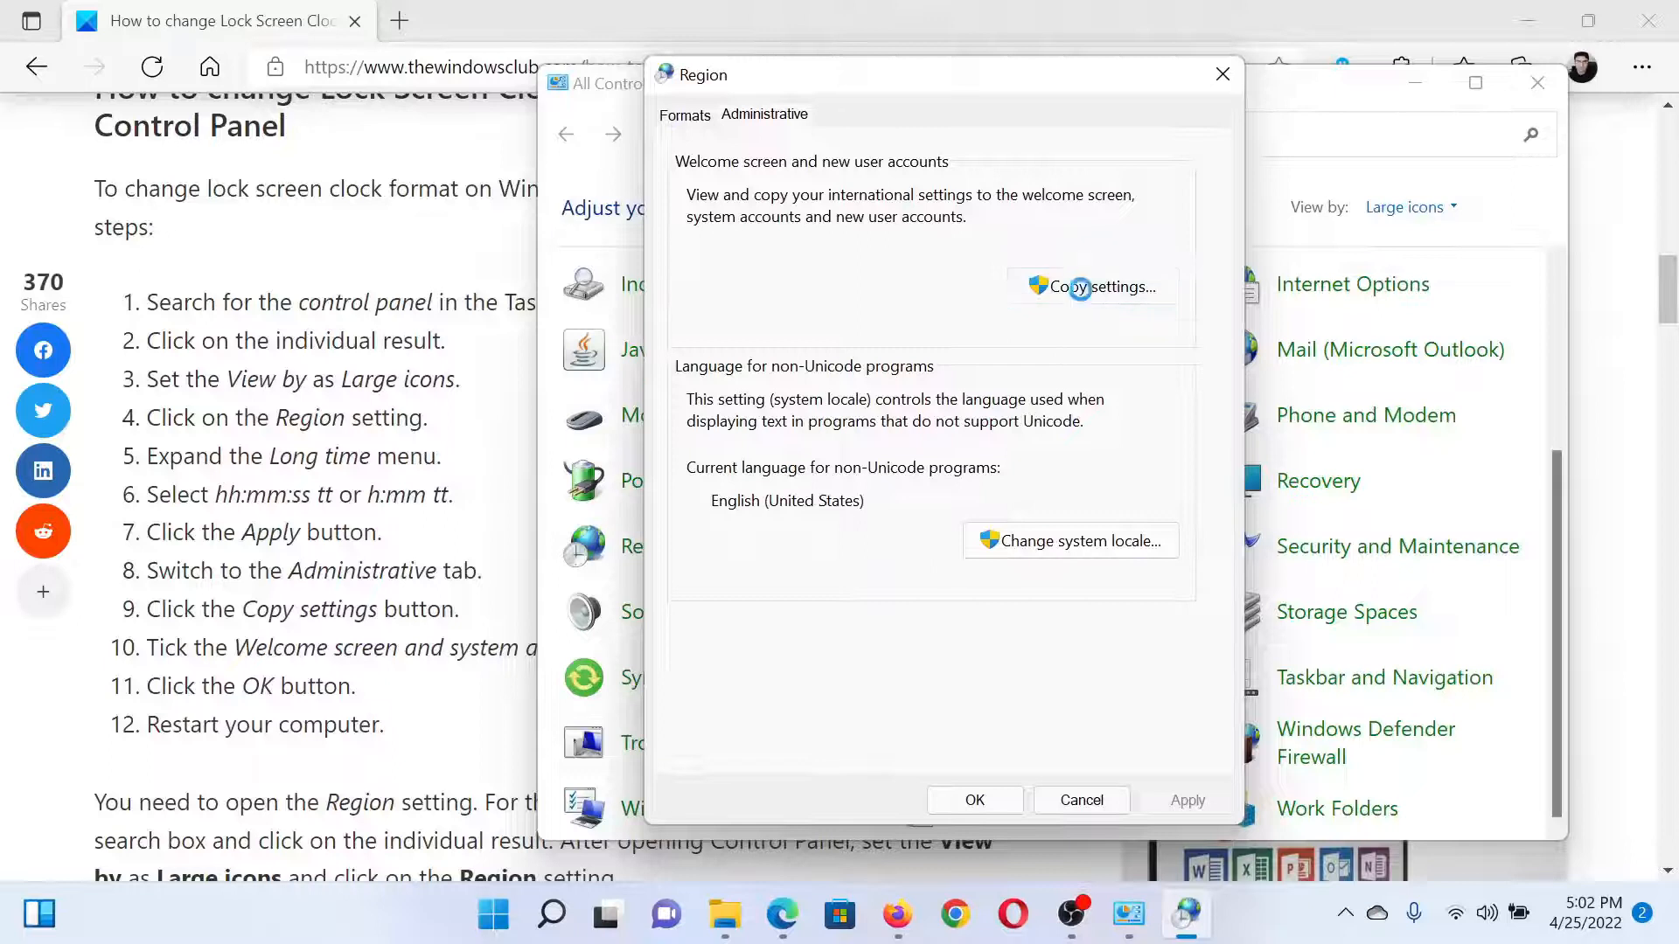
pyautogui.click(1091, 287)
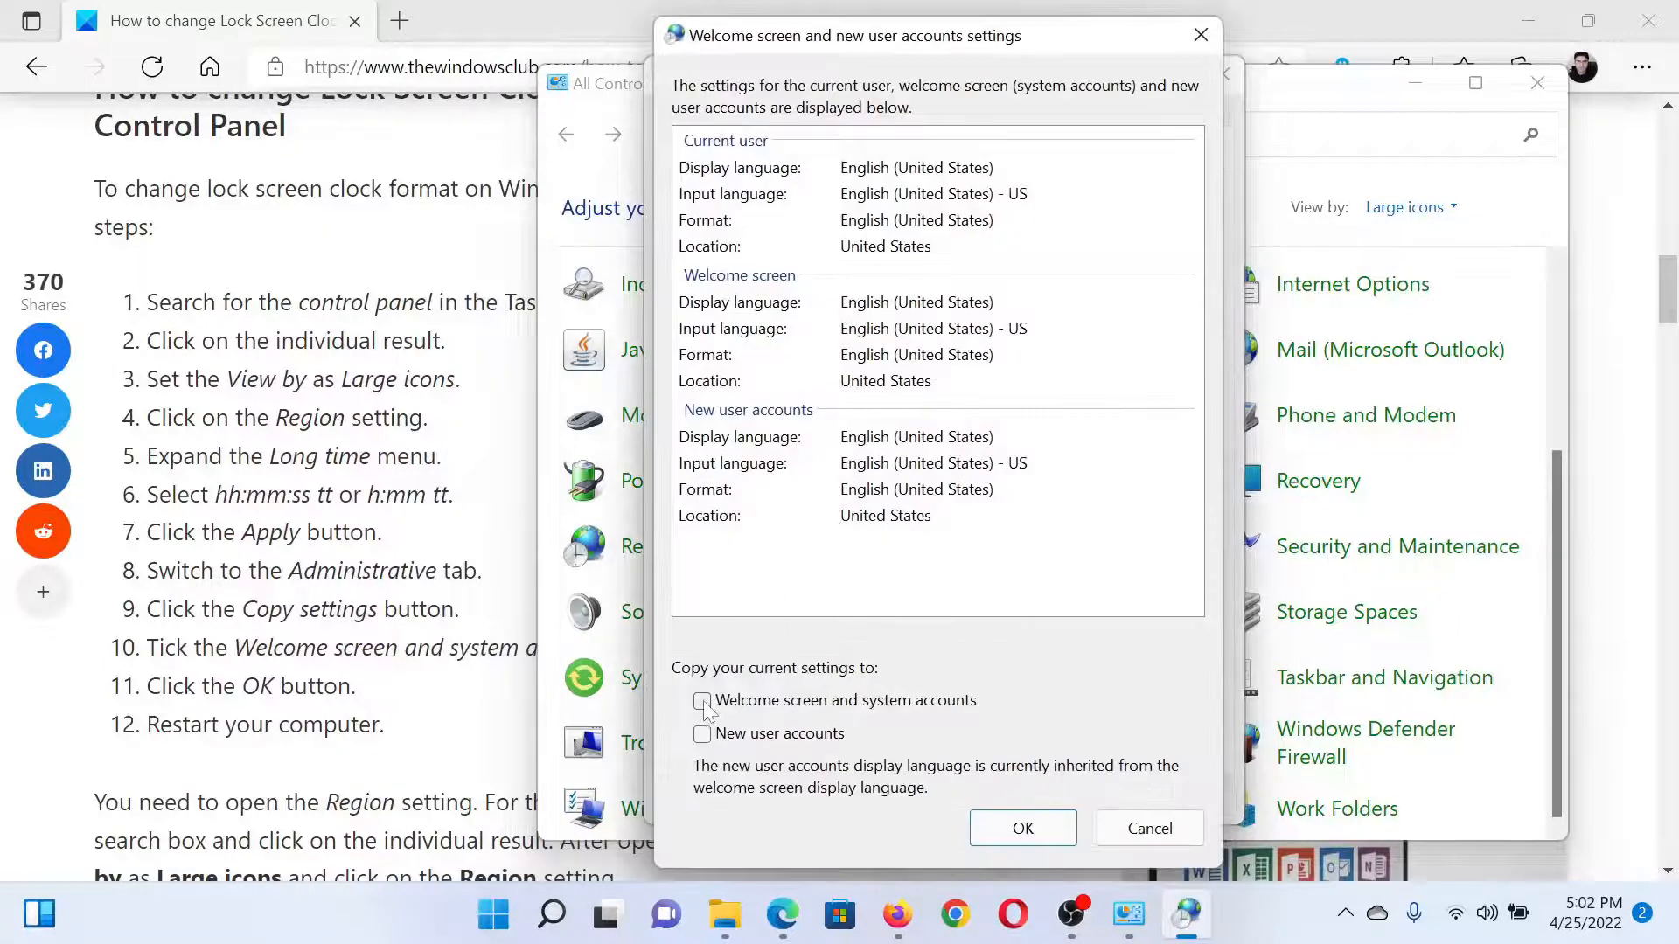
pyautogui.click(702, 700)
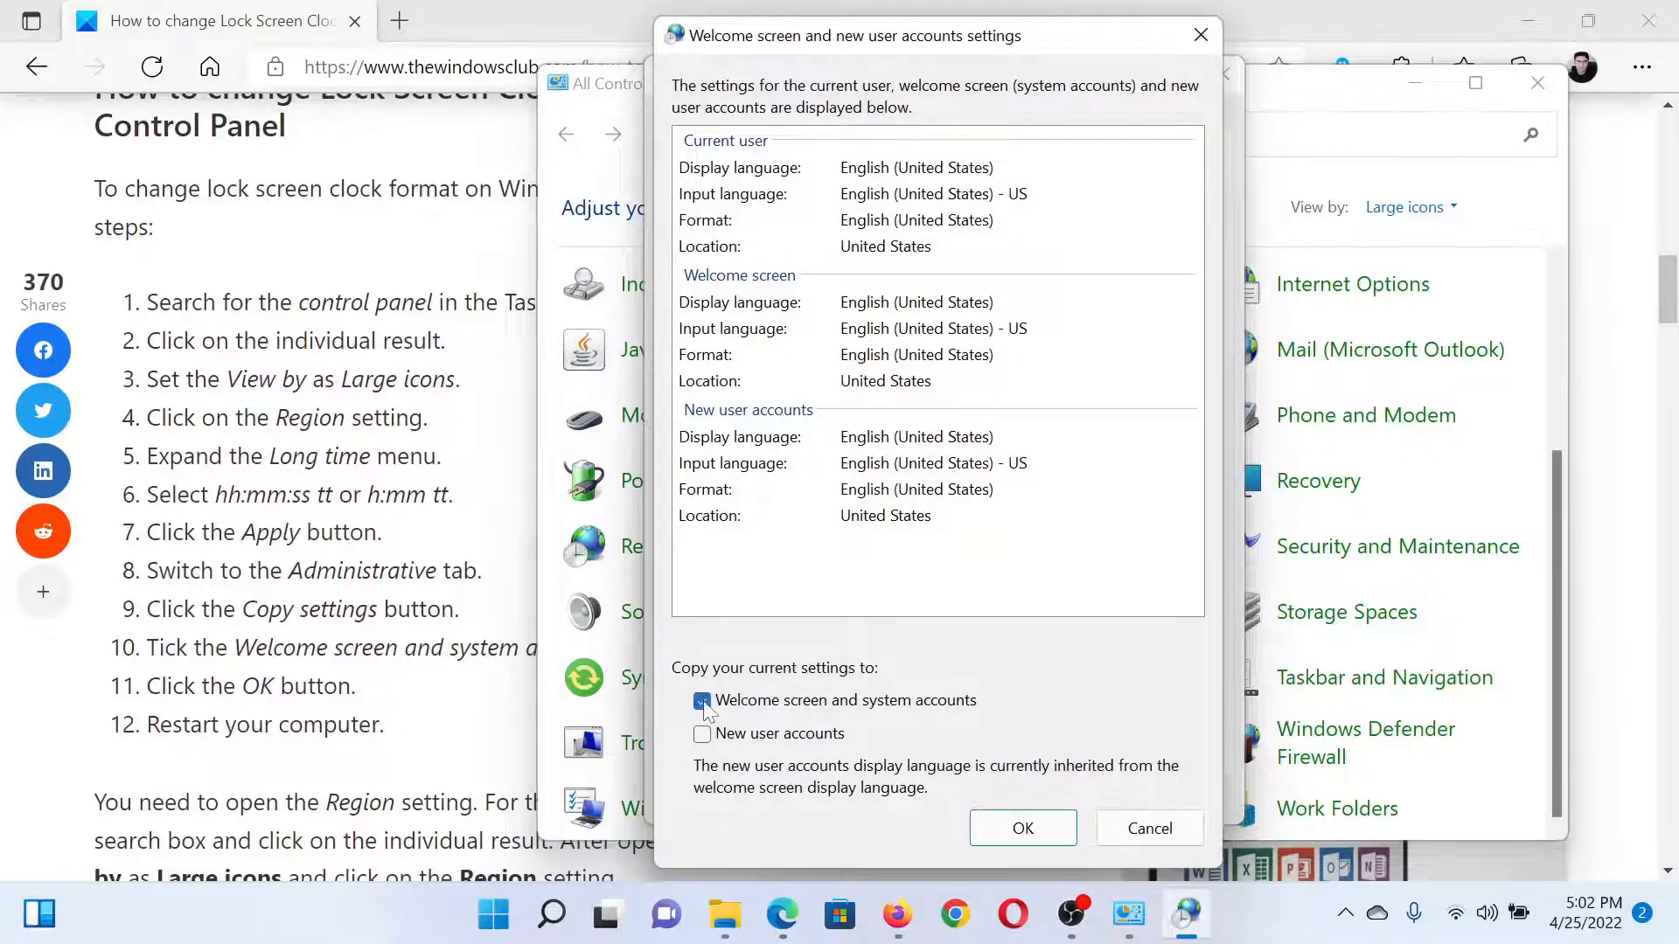
pyautogui.click(1021, 828)
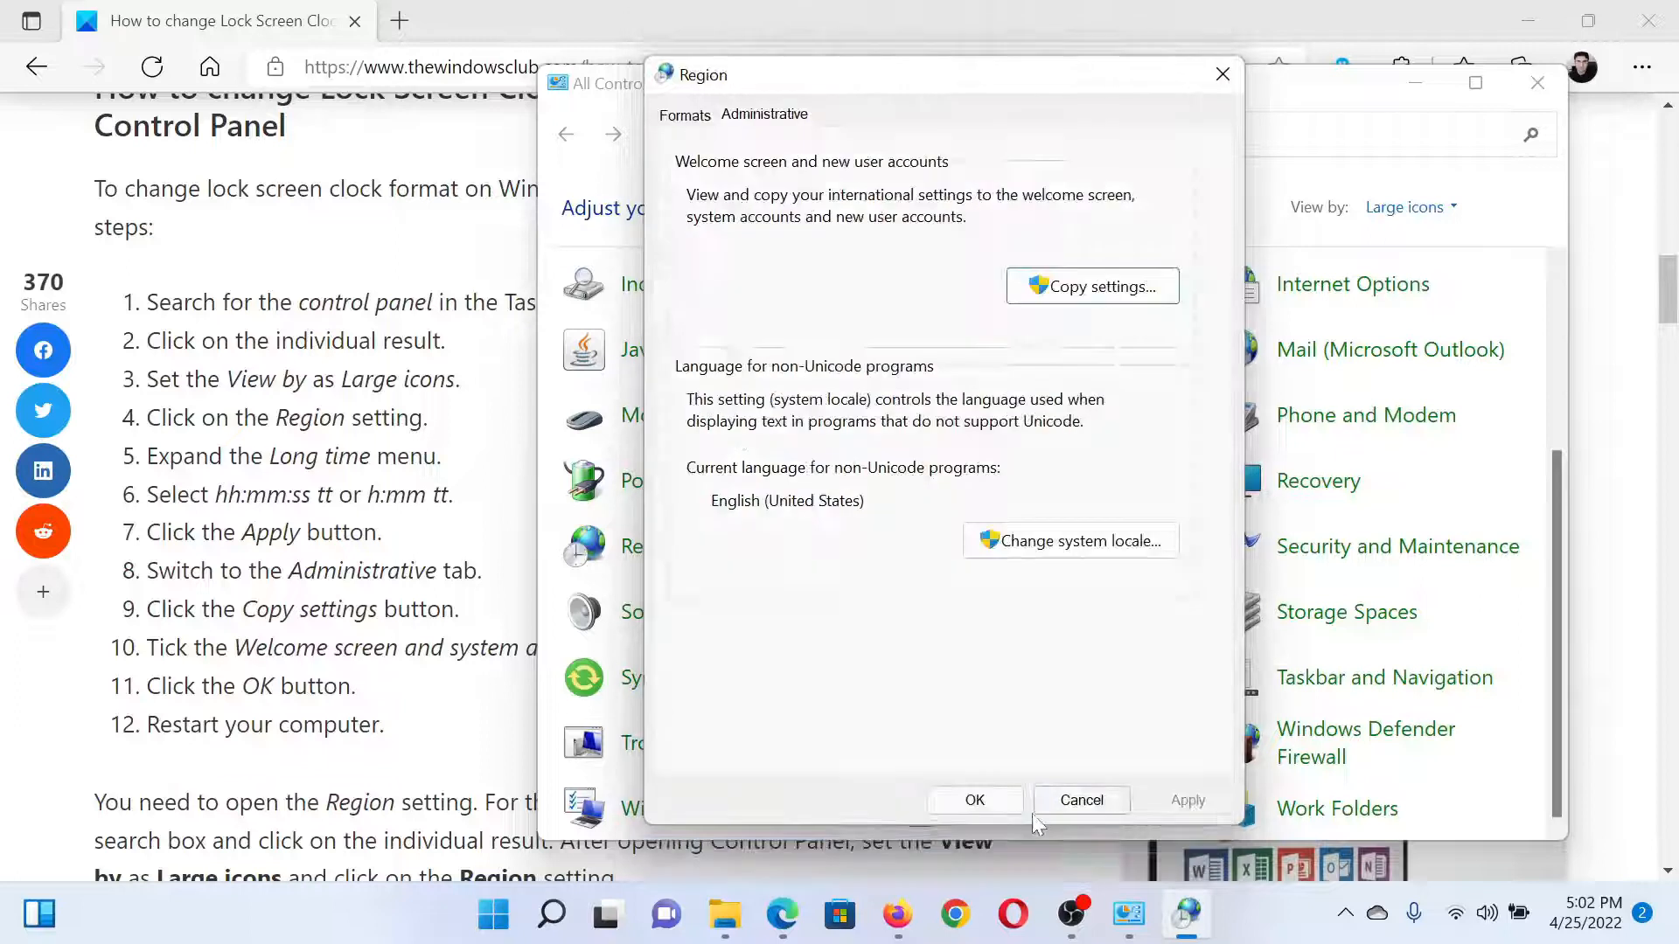
pyautogui.click(1079, 800)
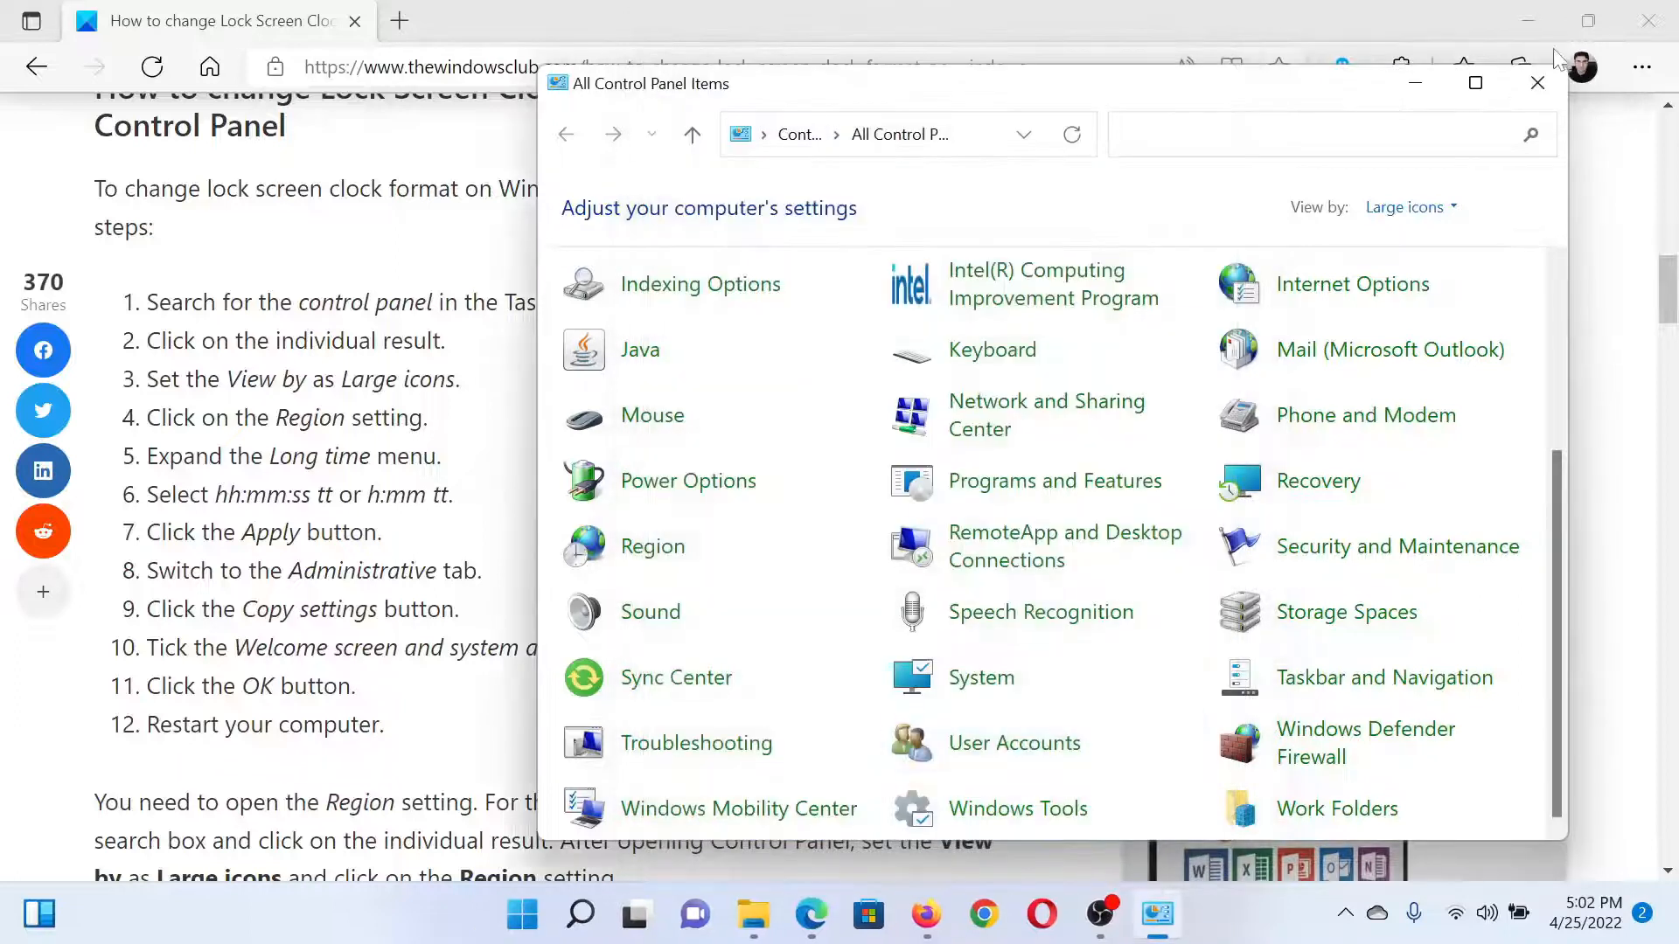
# Step: Close the Control Panel window to reveal the Edge article
pyautogui.click(1536, 82)
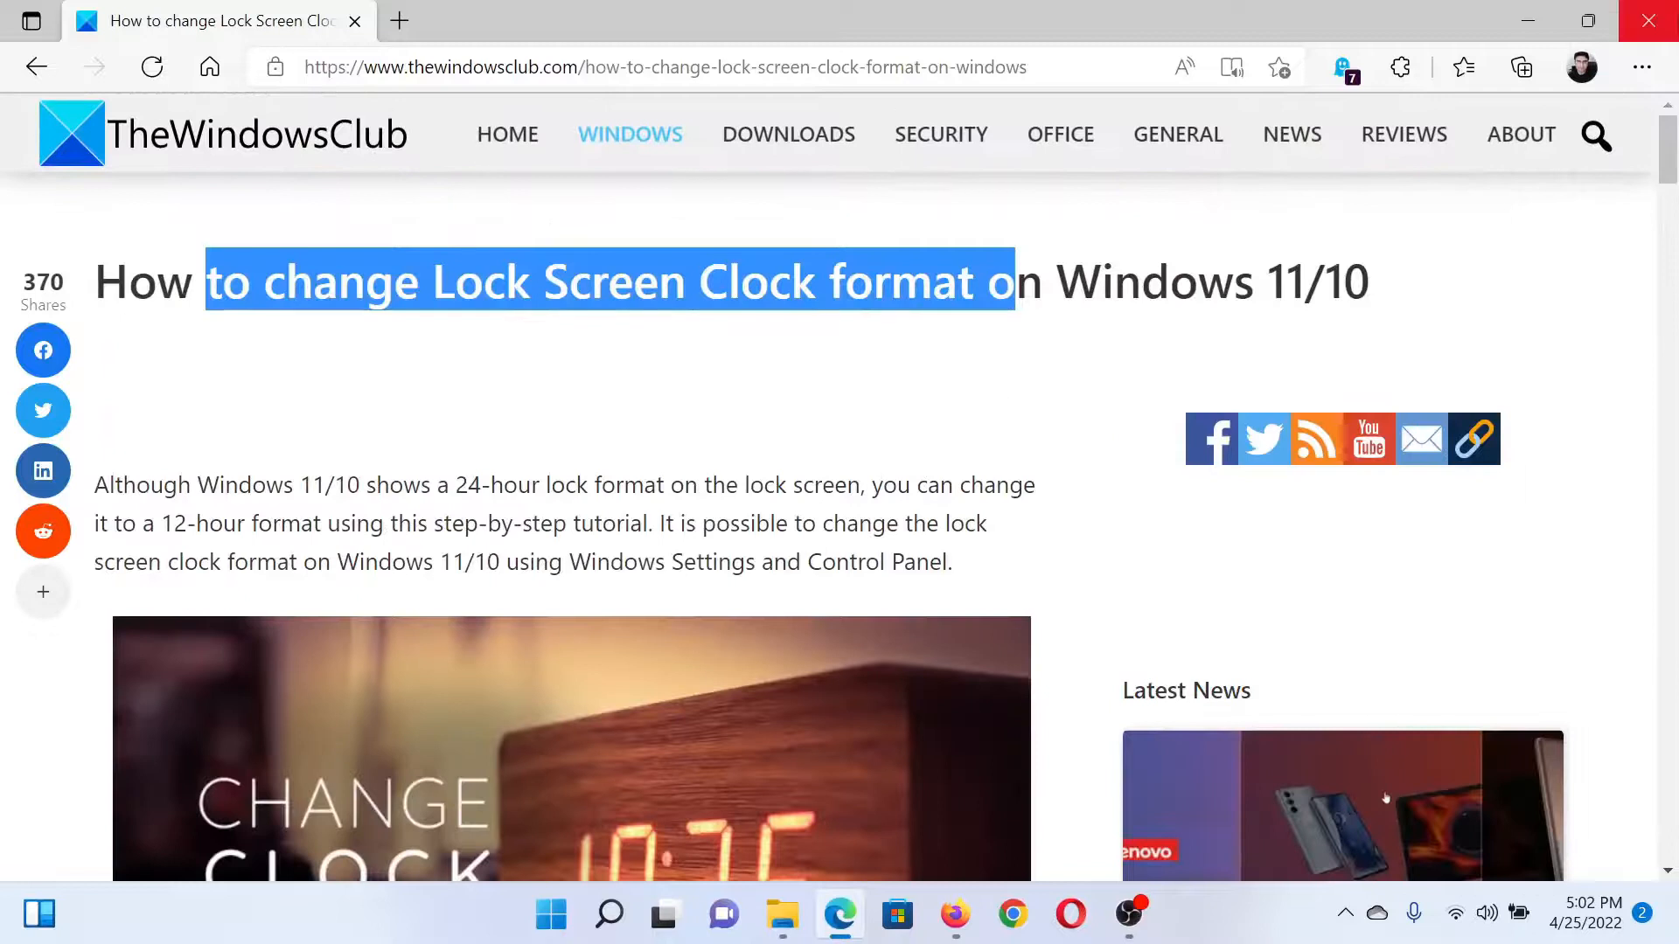
pyautogui.moveTo(1646, 19)
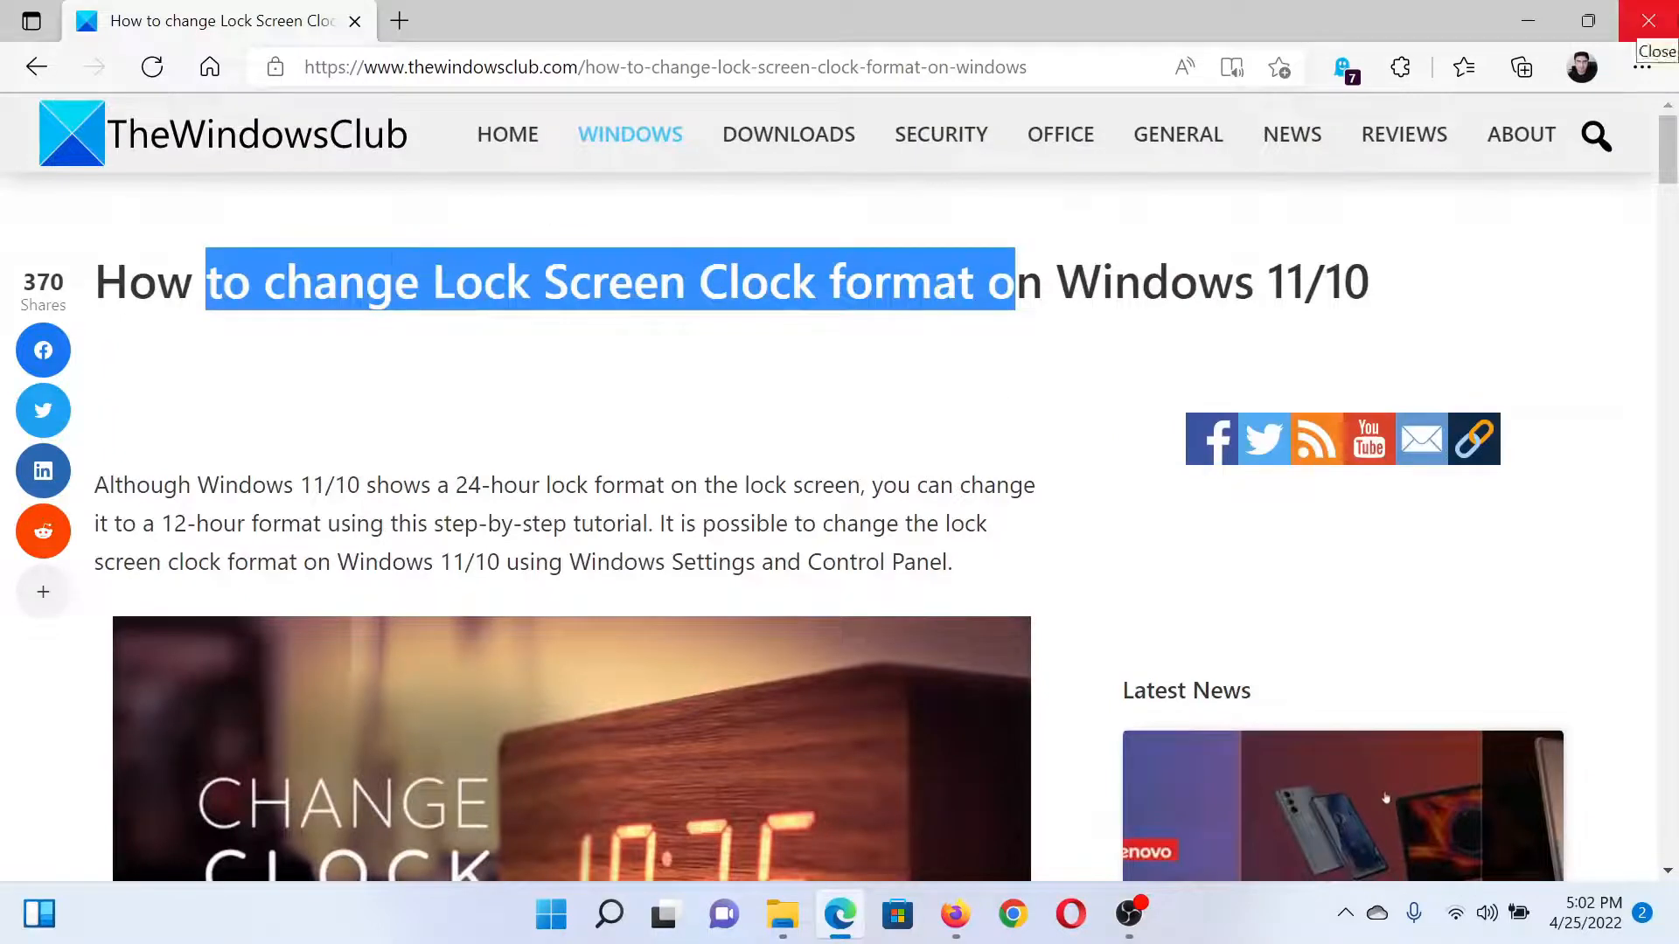